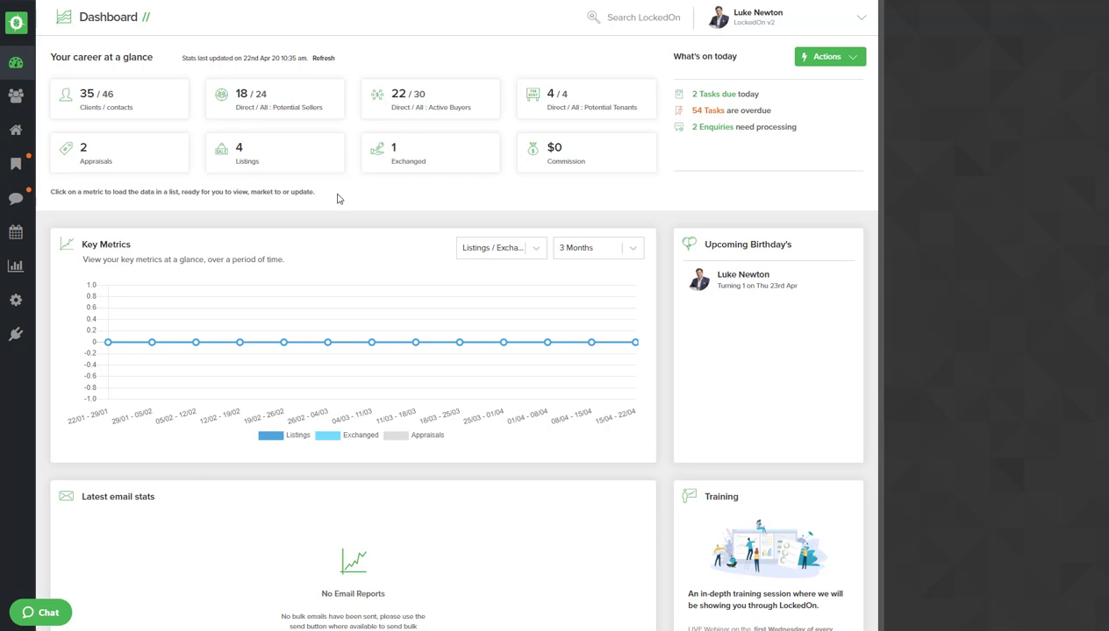
pyautogui.moveTo(16, 301)
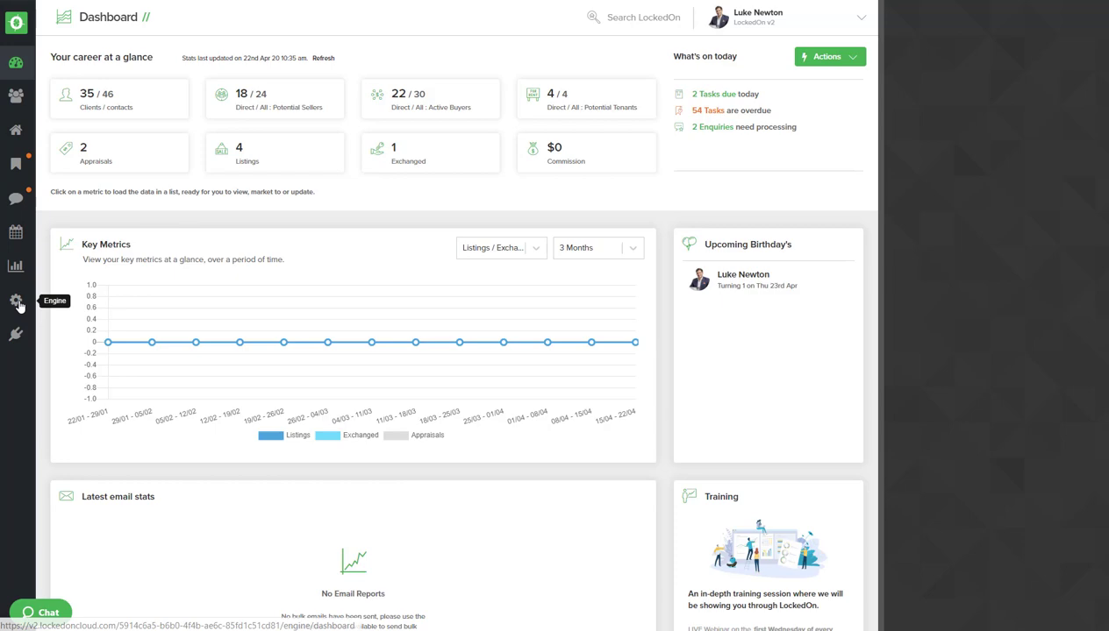
# Open the Engine Room from the gear icon in the left sidebar
pyautogui.click(16, 300)
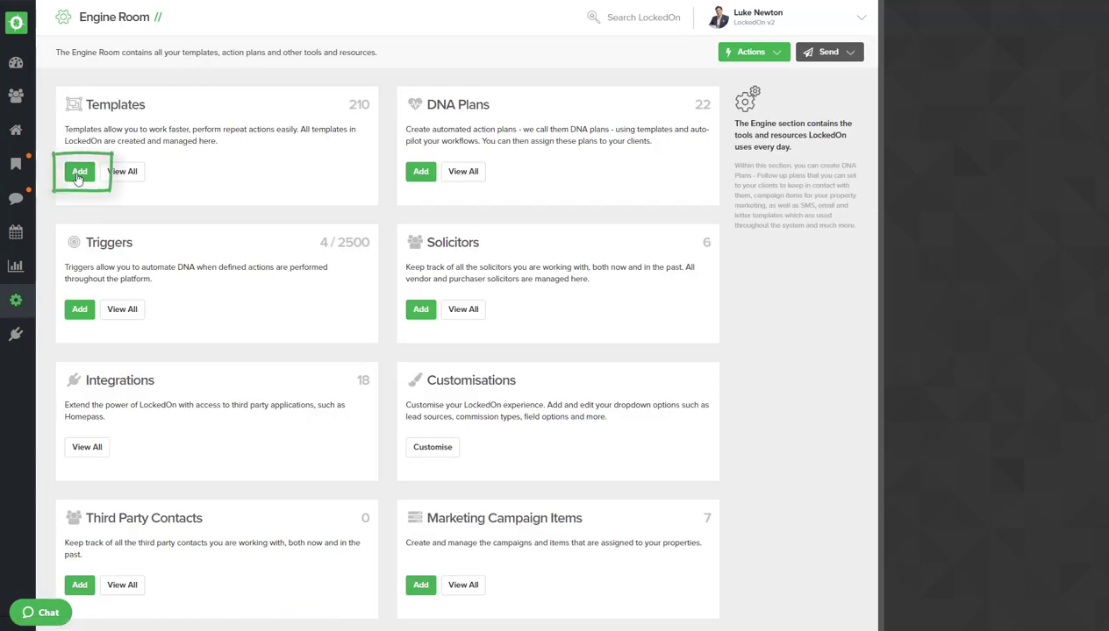
# Add a new email template labelled 'Coming Soon' and continue to the editor
pyautogui.click(79, 171)
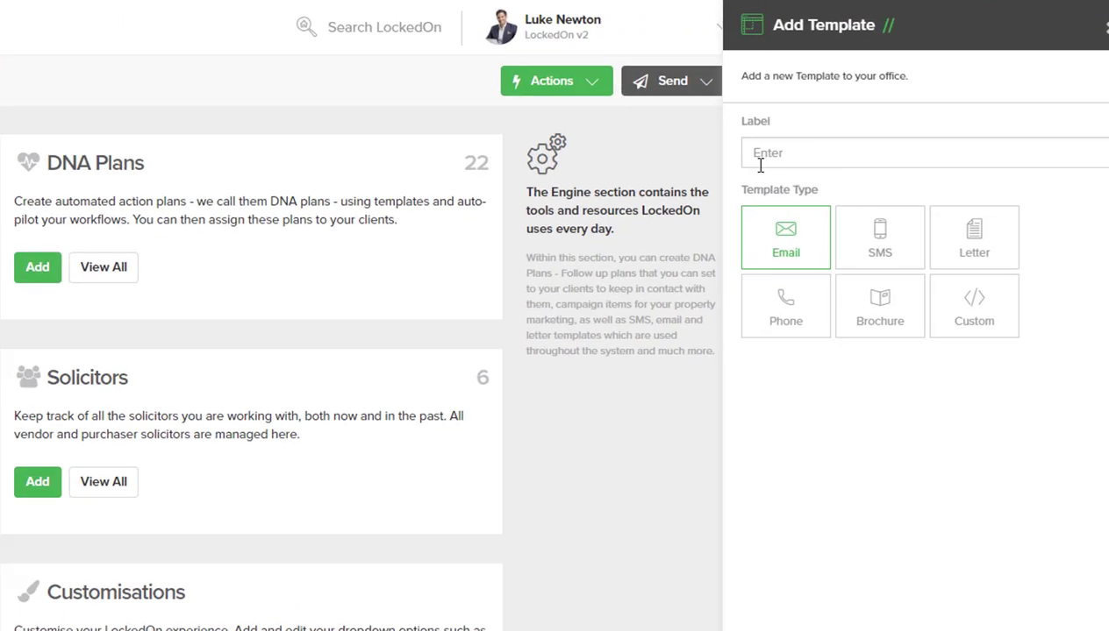
pyautogui.write('Coming')
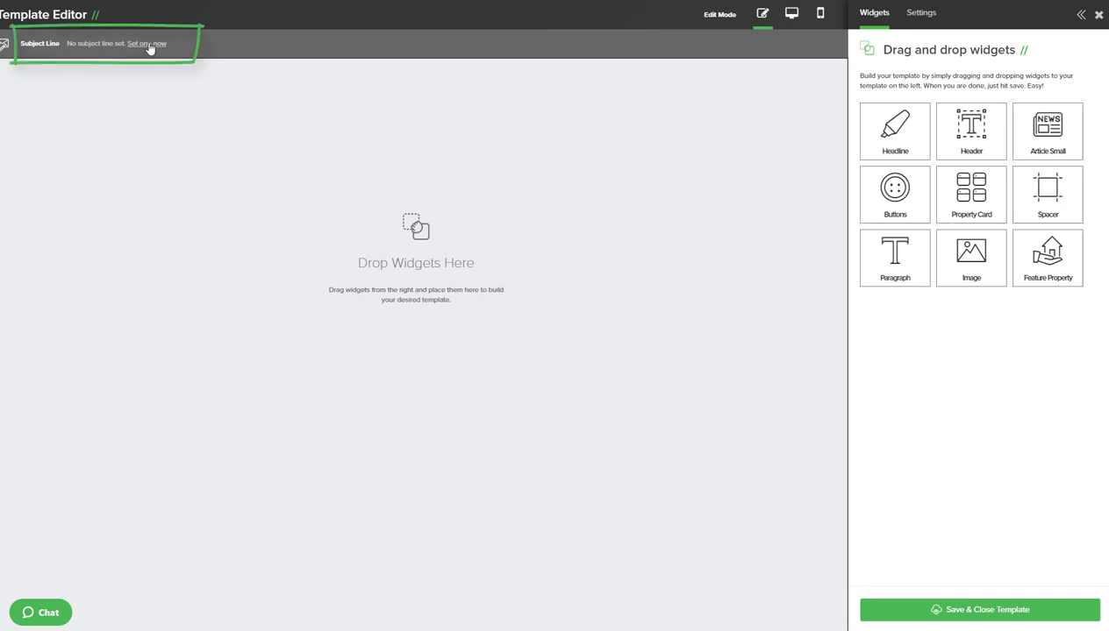
# Set the subject line to 'Coming Soon -' followed by the Property Address Suburb field
pyautogui.click(147, 43)
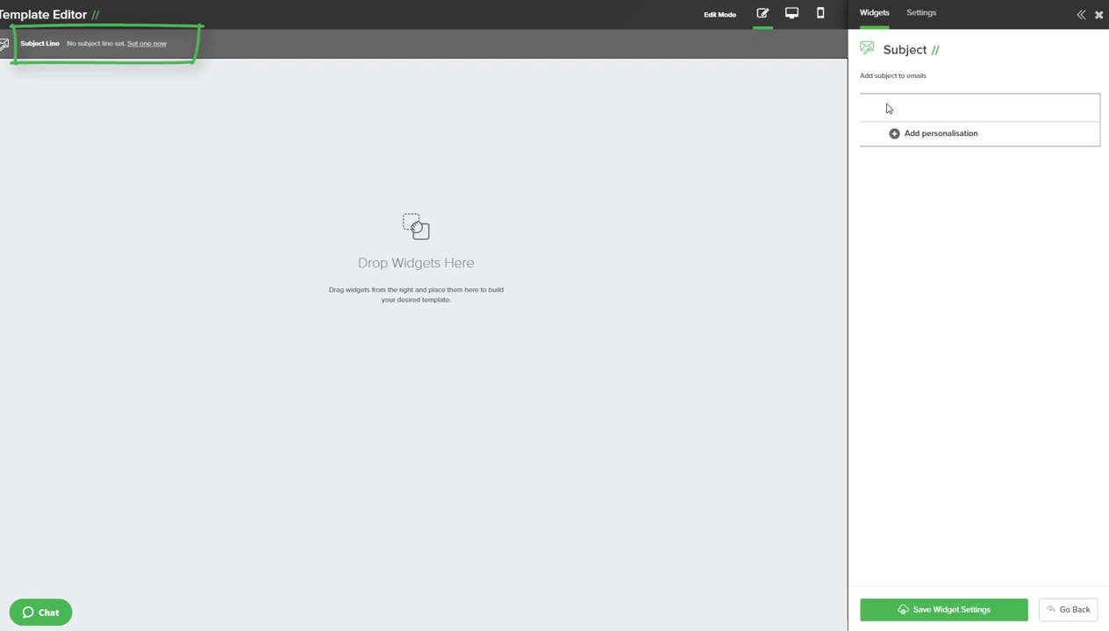
pyautogui.write('Coming')
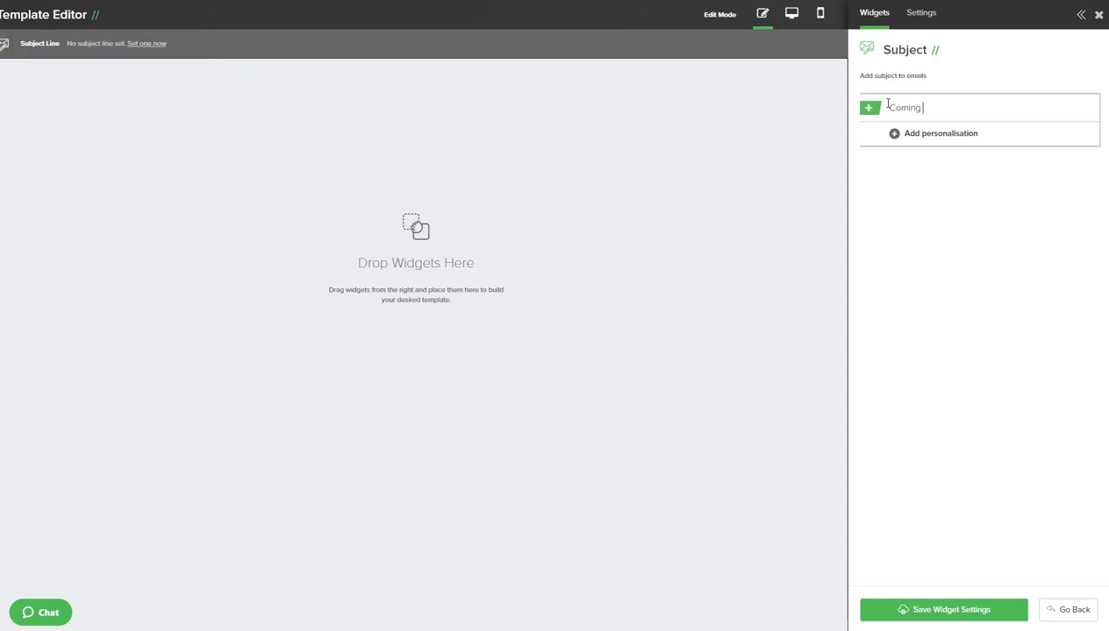
pyautogui.write('Soon -')
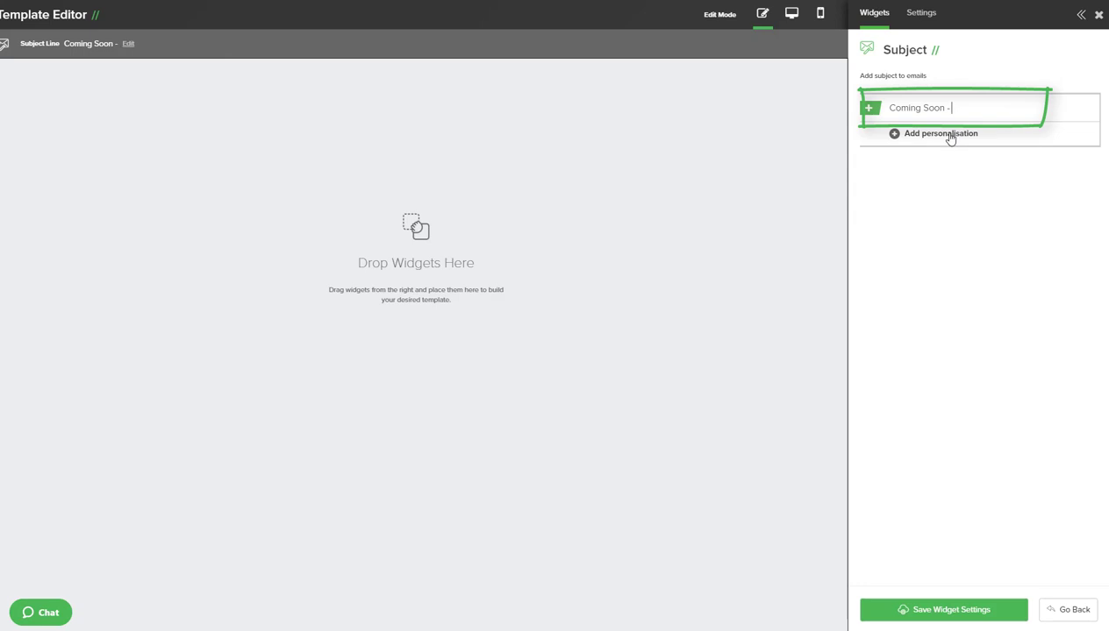
pyautogui.click(941, 133)
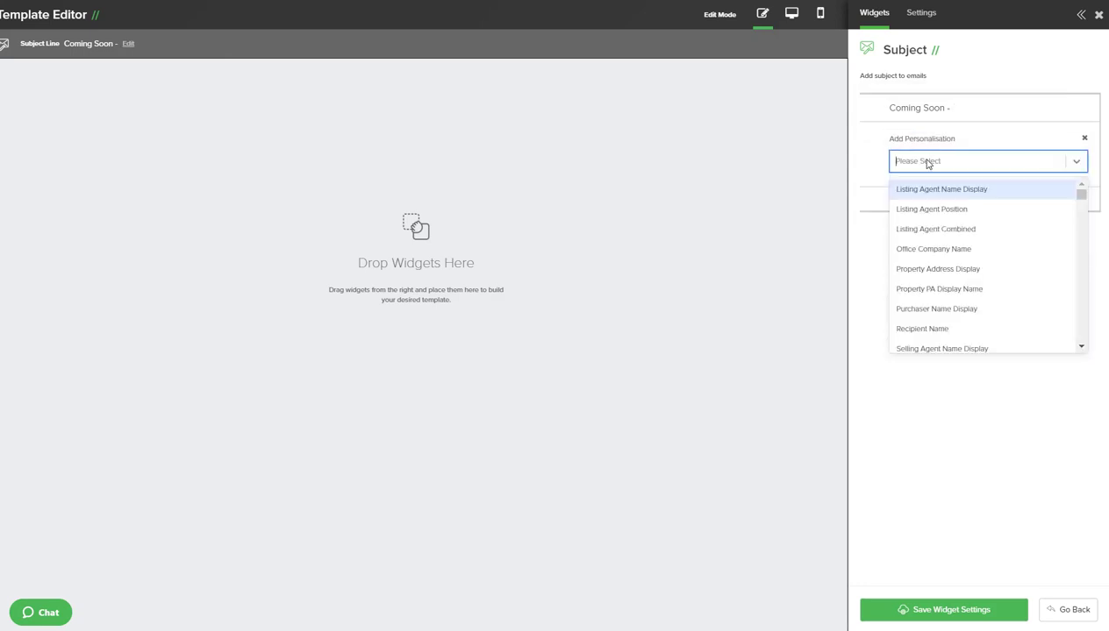
pyautogui.write('subu')
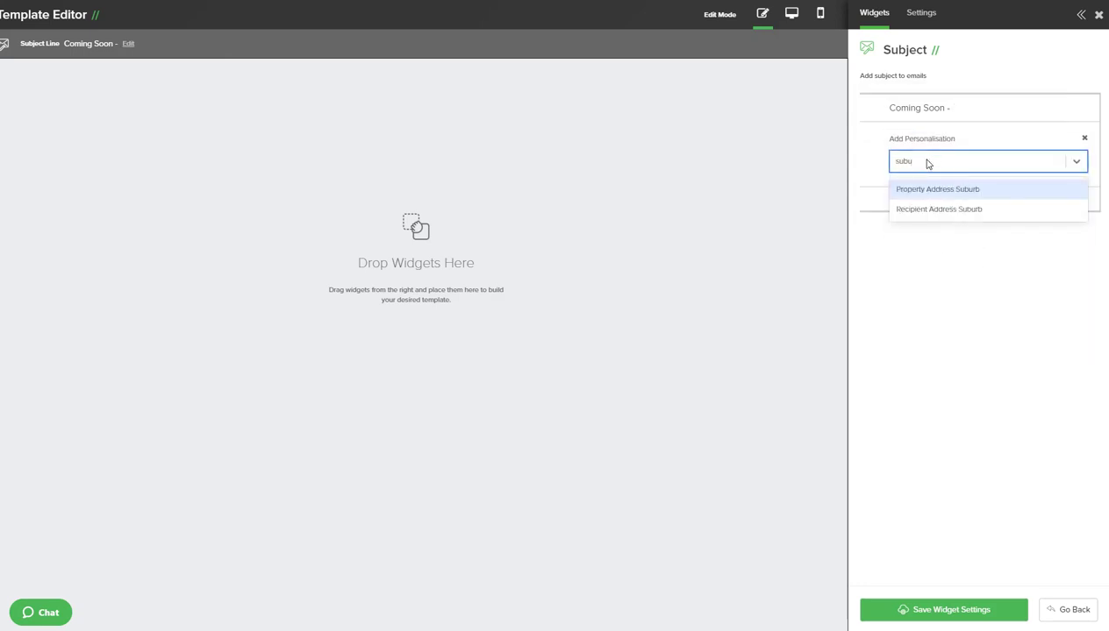
pyautogui.click(937, 189)
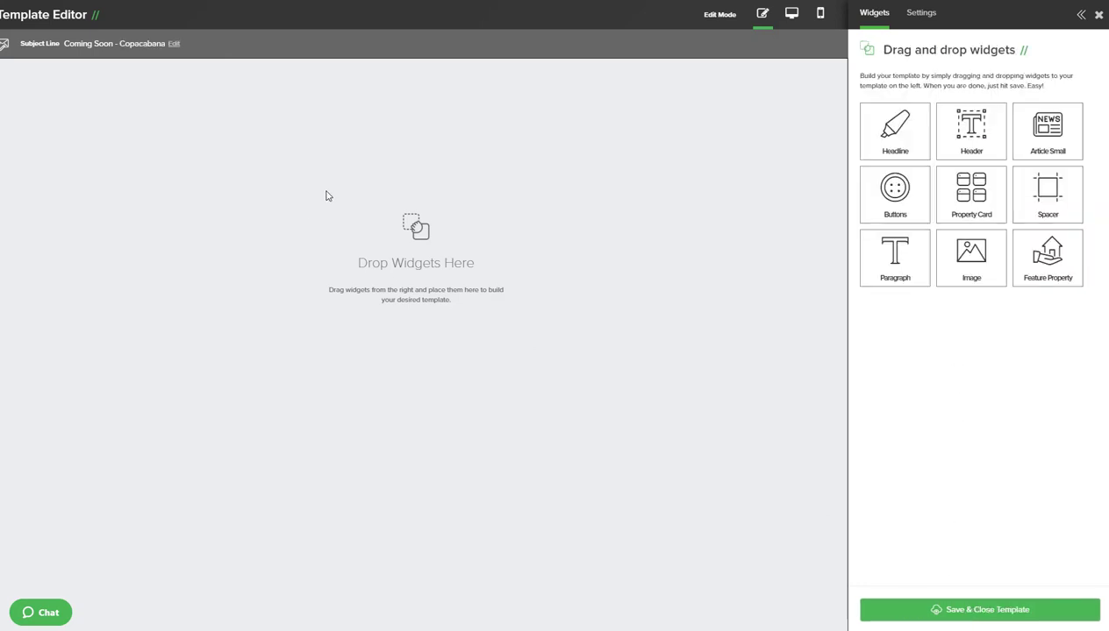
# Add a Header widget with main title 'Coming Soon' and save its settings
pyautogui.moveTo(971, 131); pyautogui.dragTo(434, 131)
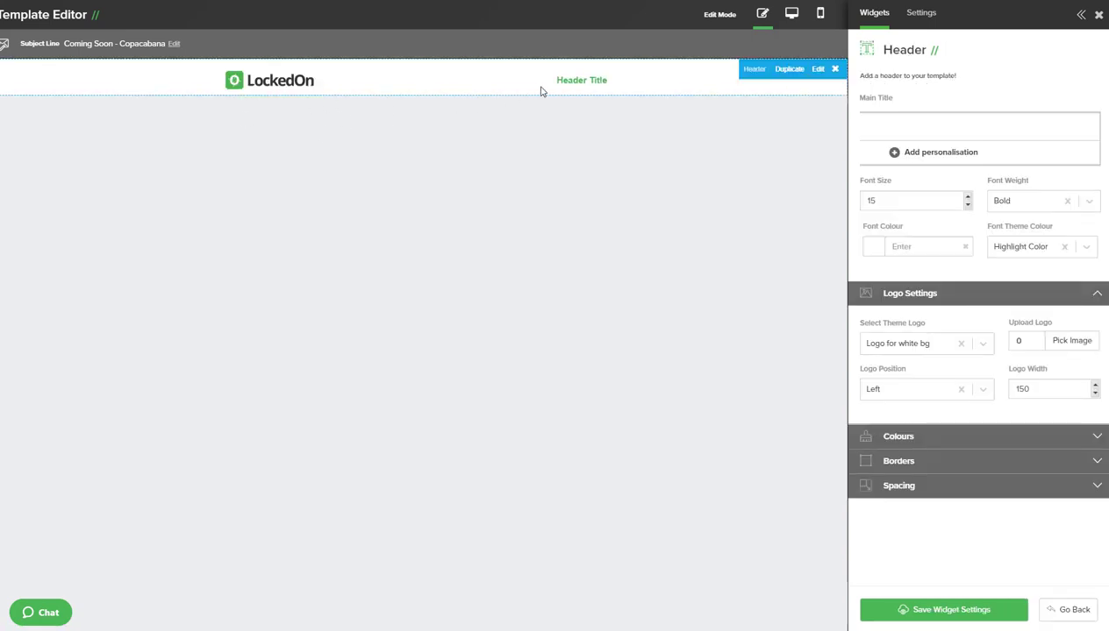
pyautogui.moveTo(562, 66)
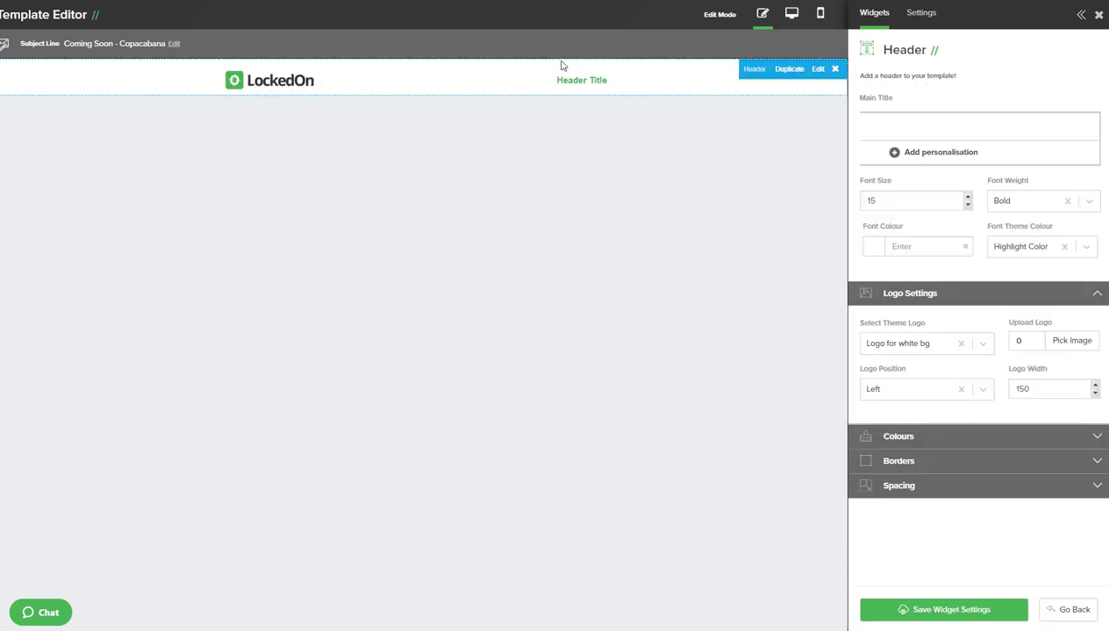
pyautogui.click(978, 125)
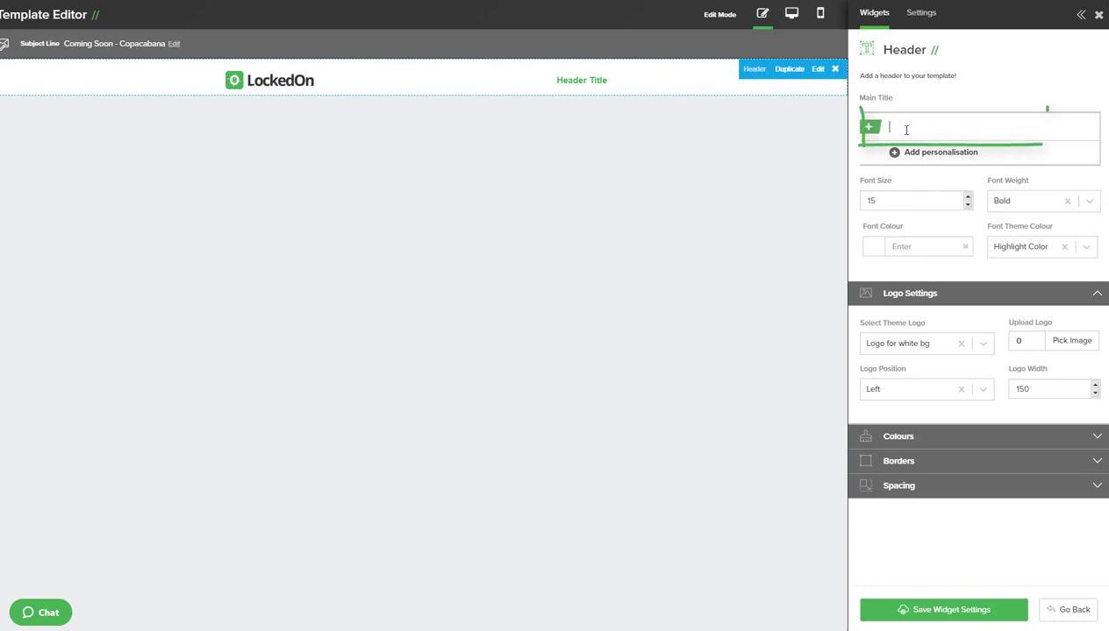
pyautogui.write('Coming Soon')
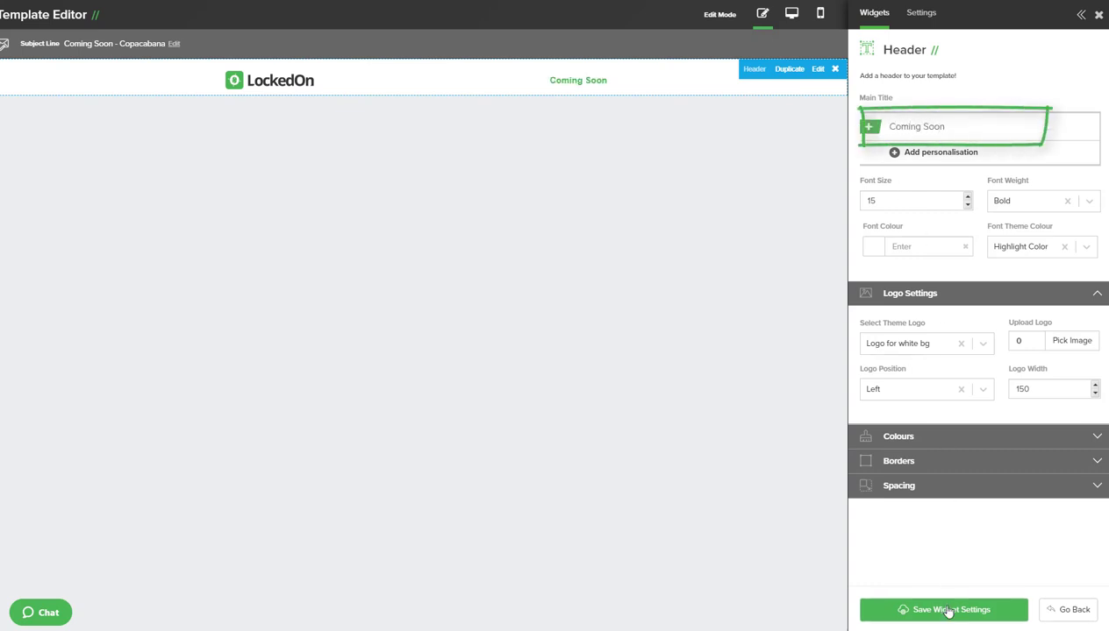
pyautogui.click(943, 610)
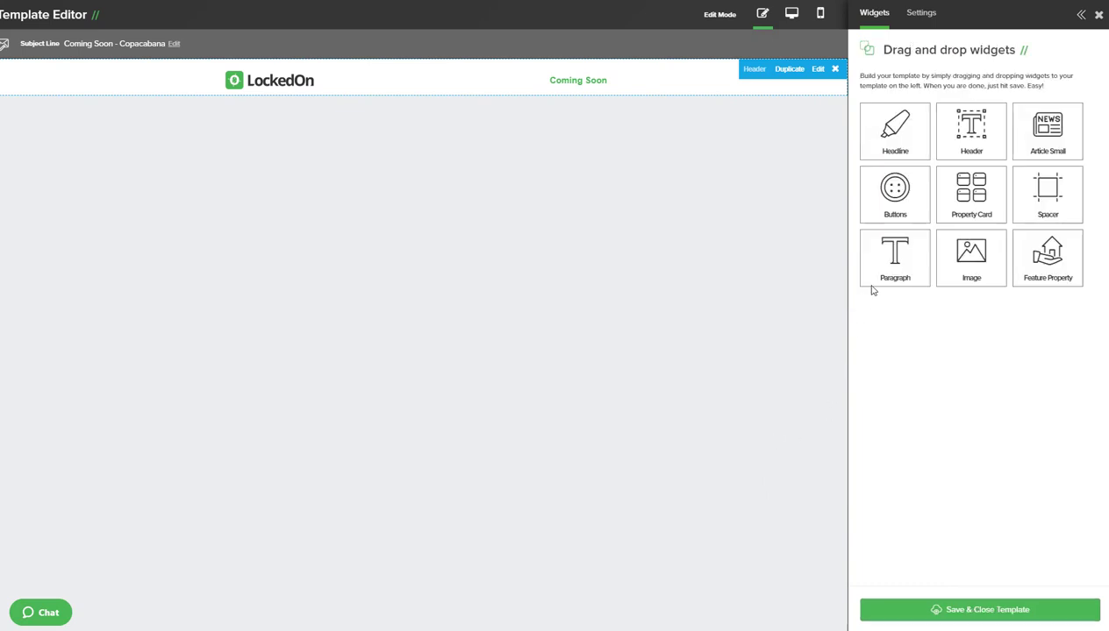
pyautogui.moveTo(895, 254)
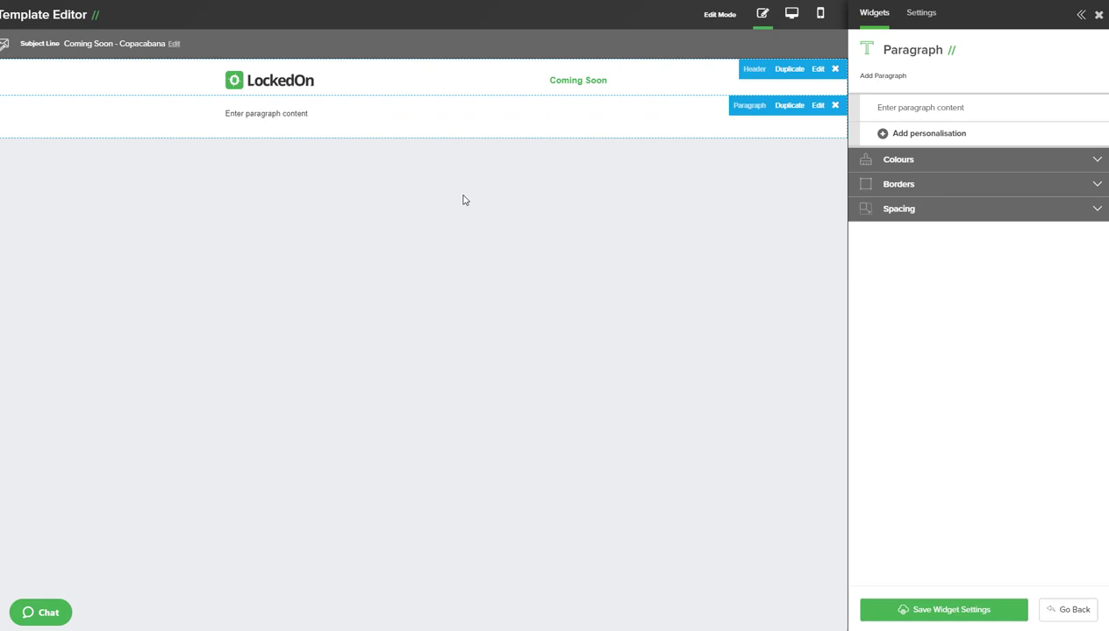
# Write a paragraph greeting 'Hi' plus Recipient Name with placeholder message, and save it
pyautogui.click(815, 105)
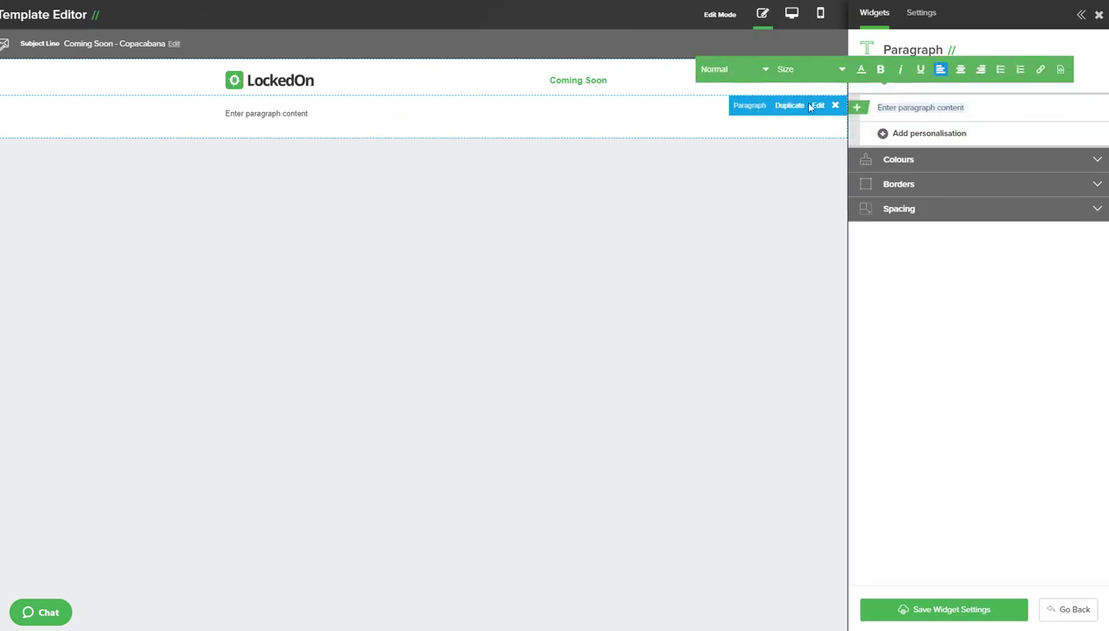
pyautogui.write('Hi')
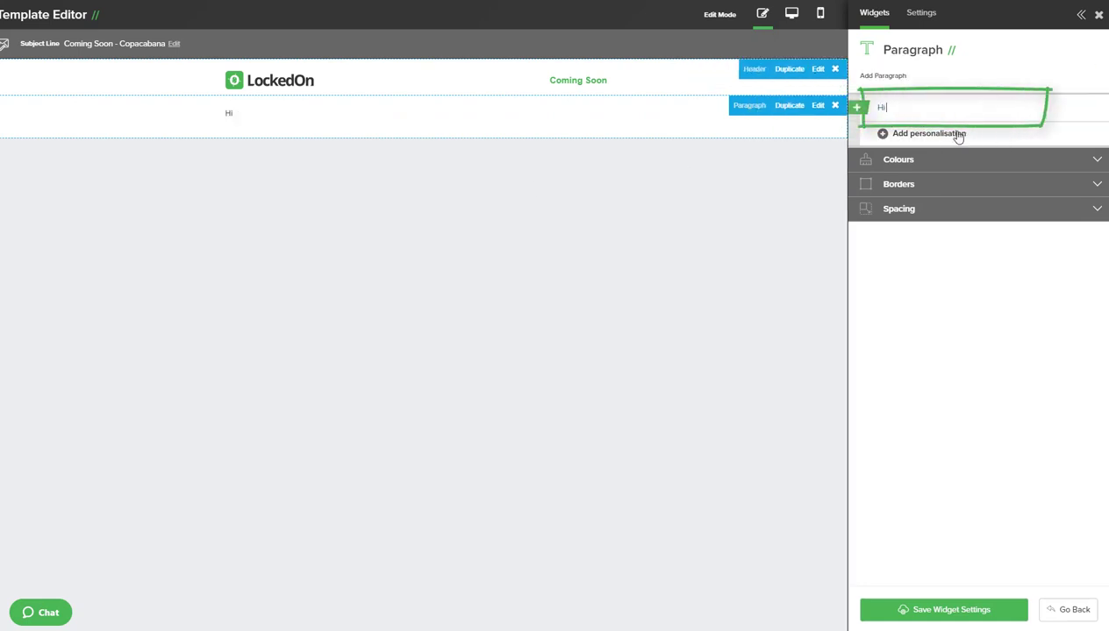
pyautogui.click(928, 133)
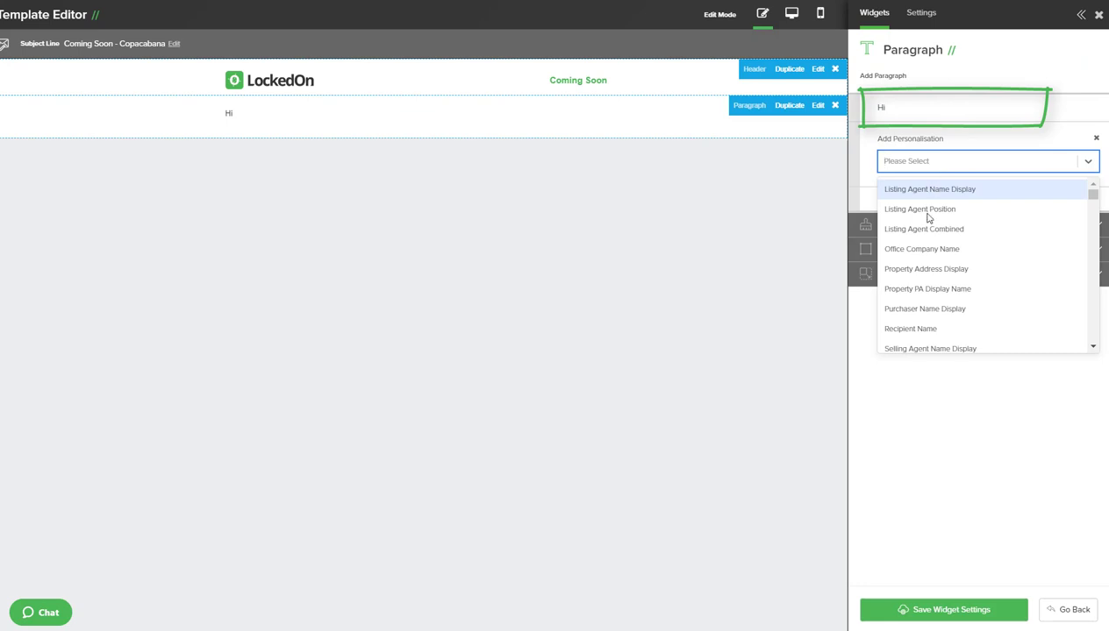
pyautogui.click(910, 328)
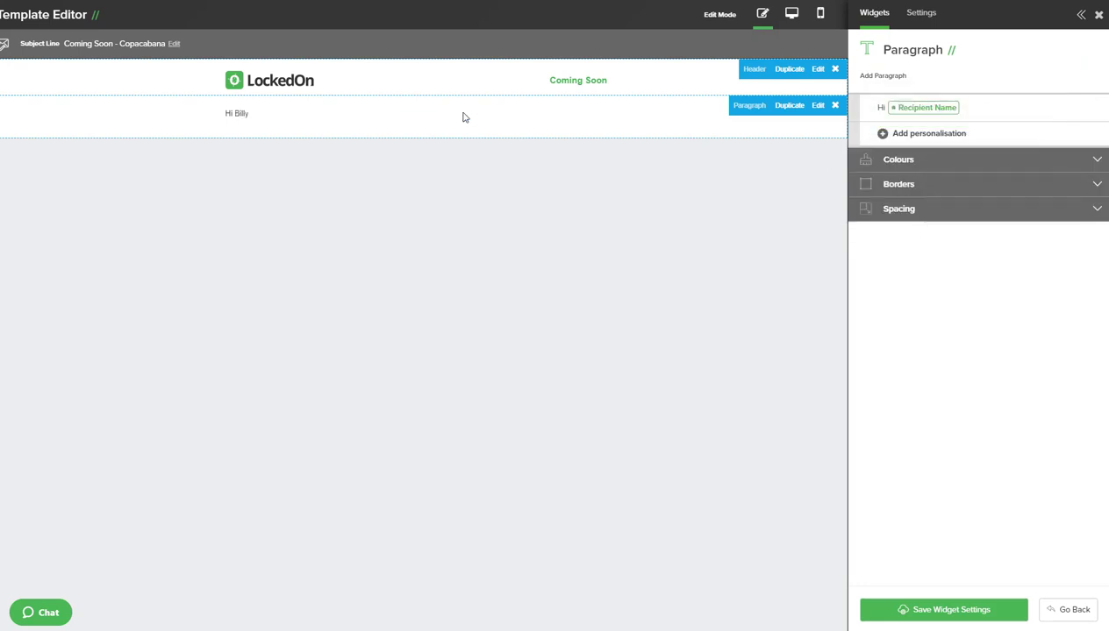
pyautogui.moveTo(852, 128)
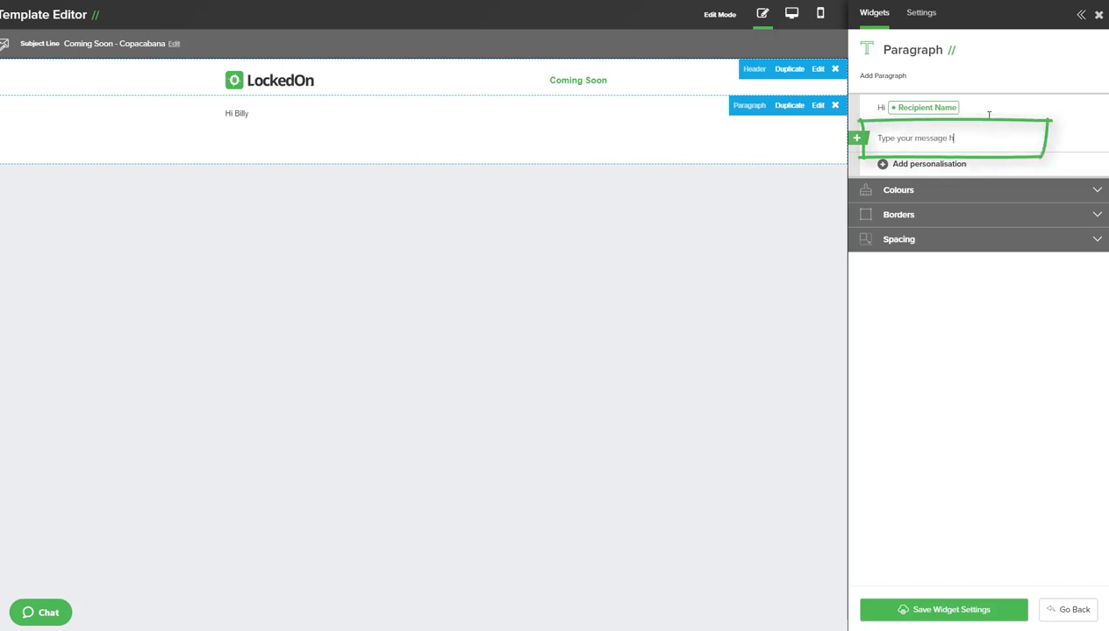
pyautogui.write('here.')
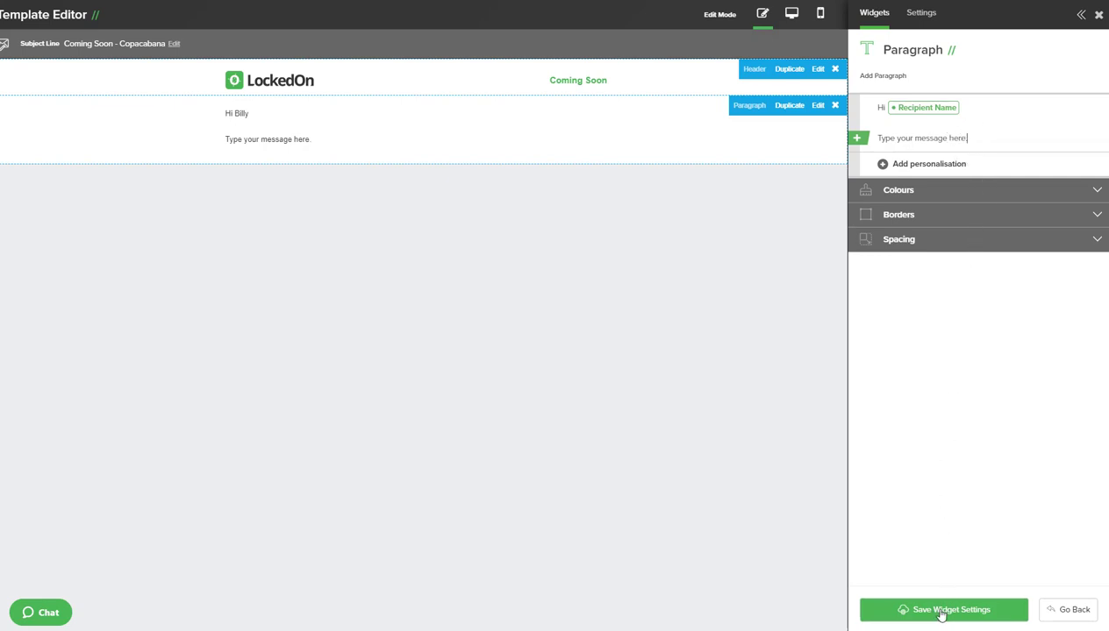
pyautogui.click(943, 609)
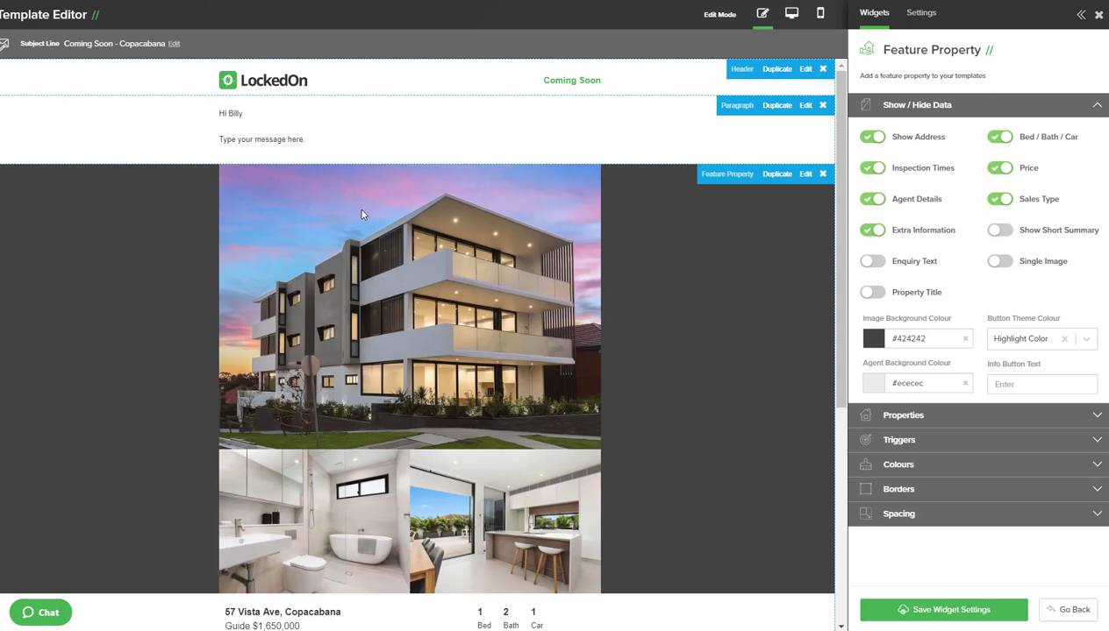
# Scroll down to review the Feature Property block's photos, address and price
pyautogui.scroll(-3)
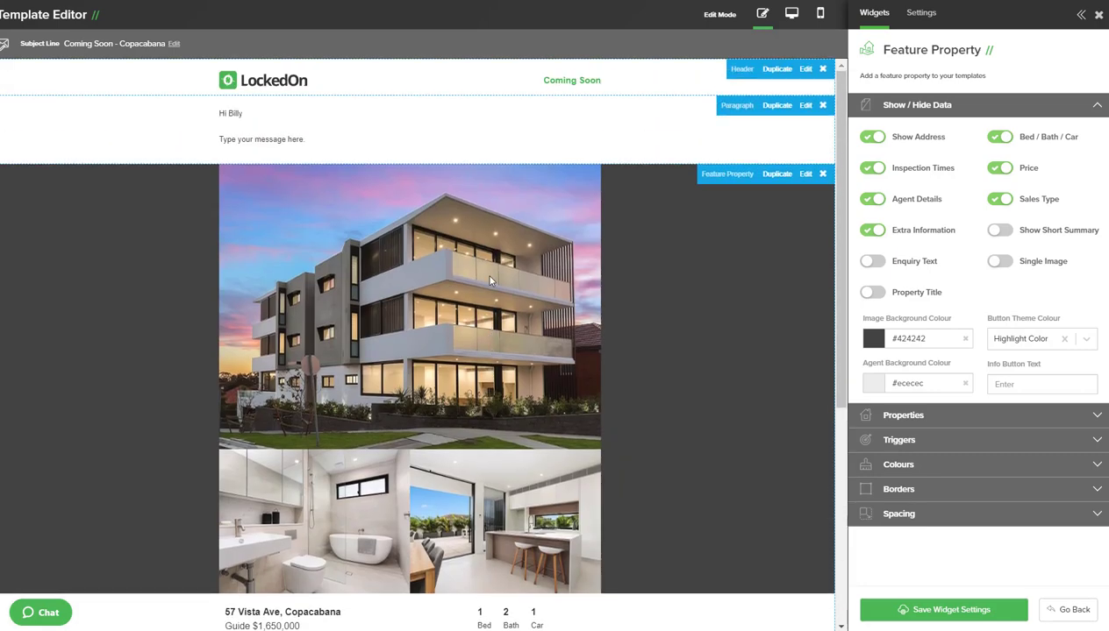
pyautogui.moveTo(658, 338)
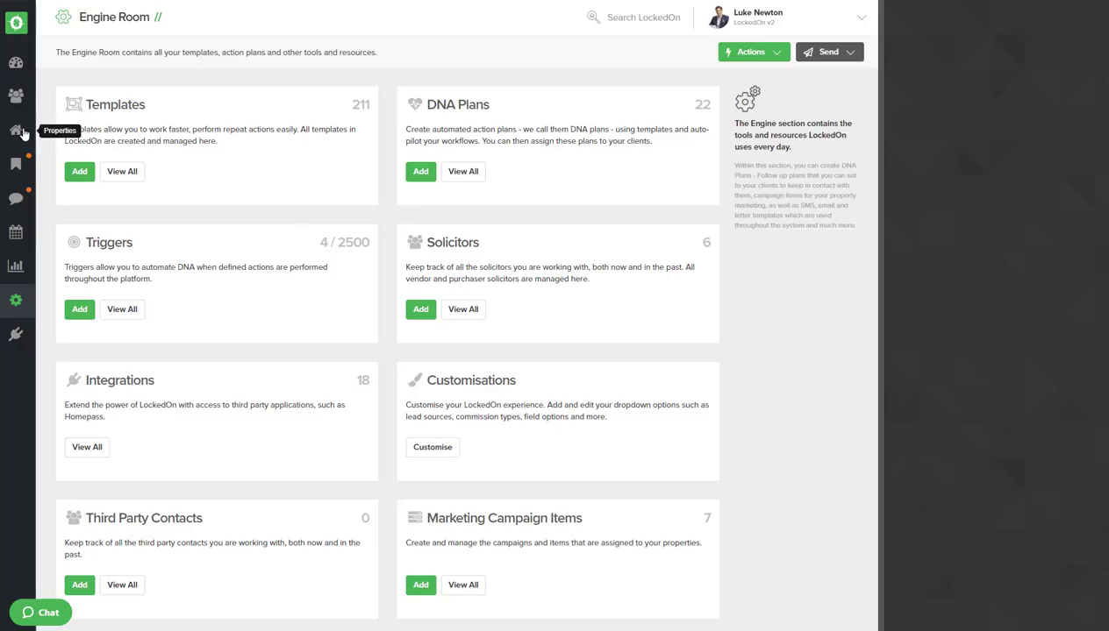
# Start a Send Email to the 28 clients from the Clients list
pyautogui.click(16, 96)
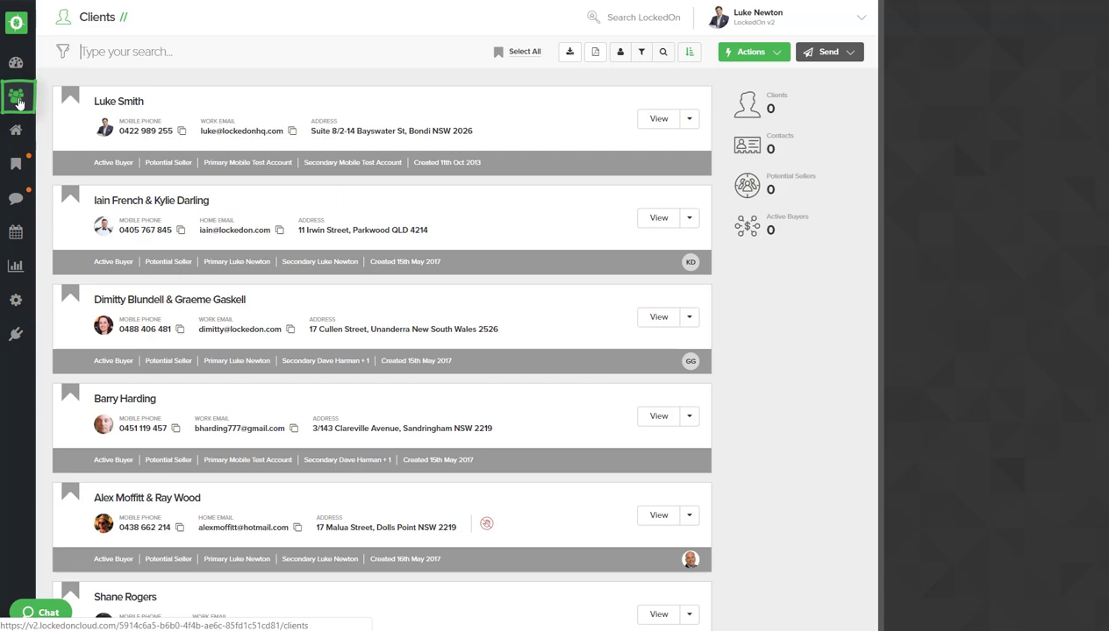
pyautogui.click(16, 97)
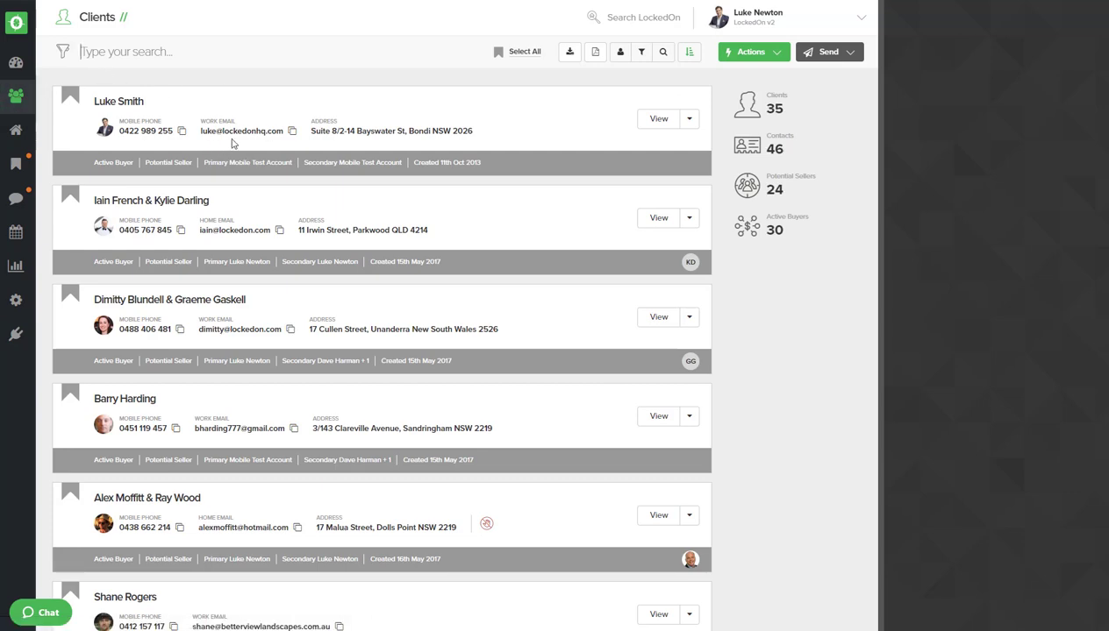
pyautogui.click(827, 52)
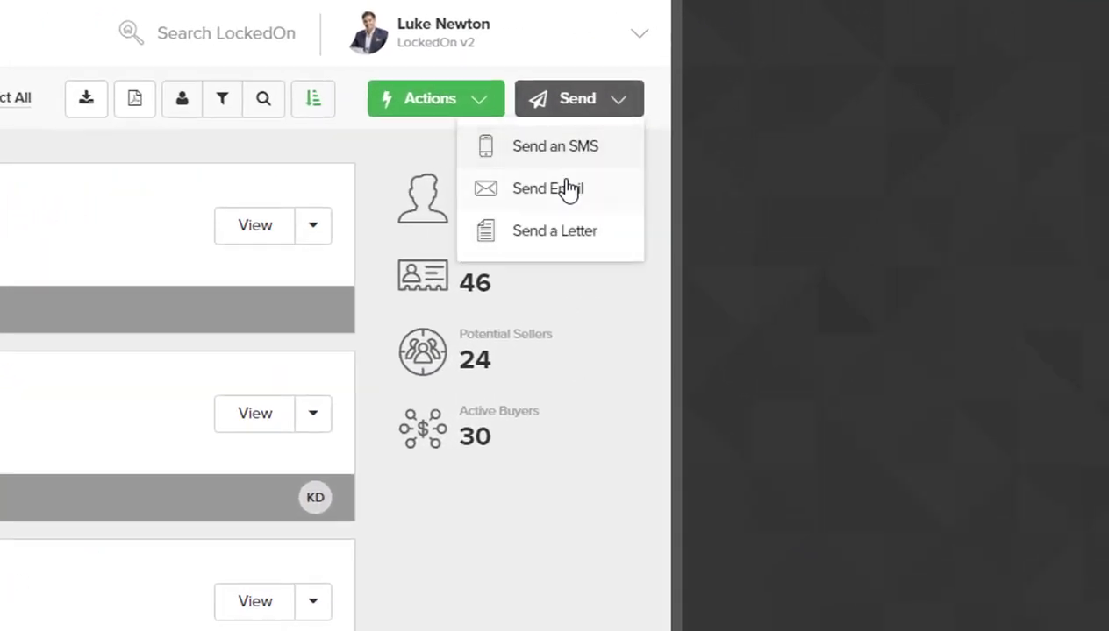
pyautogui.click(547, 188)
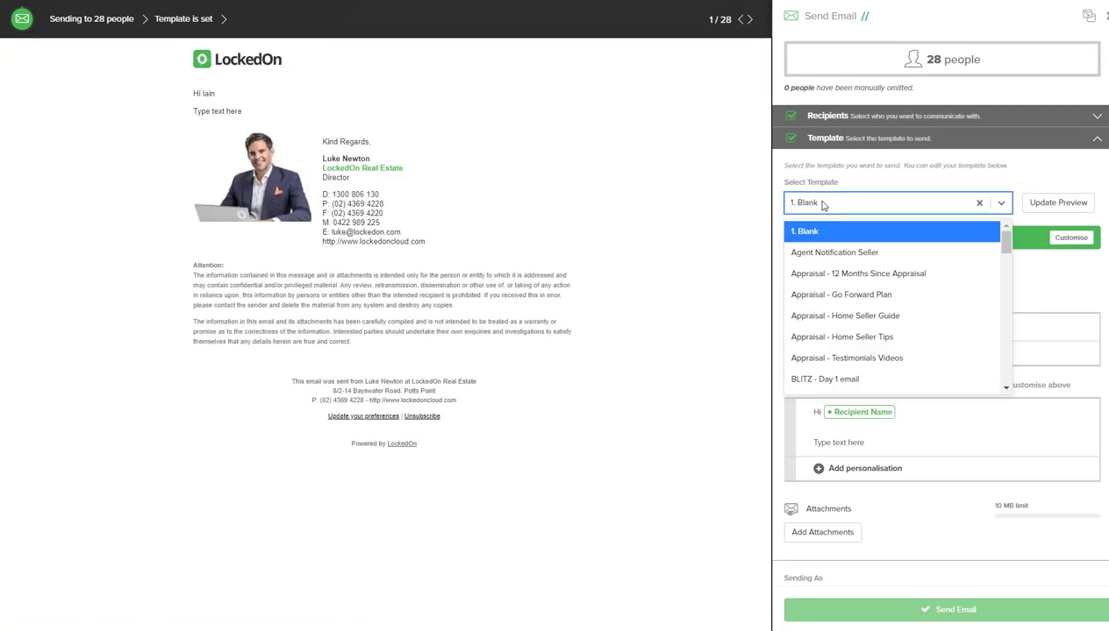
# Choose the Coming Soon template and feature the 8 Skinners Avenue property
pyautogui.write('coming')
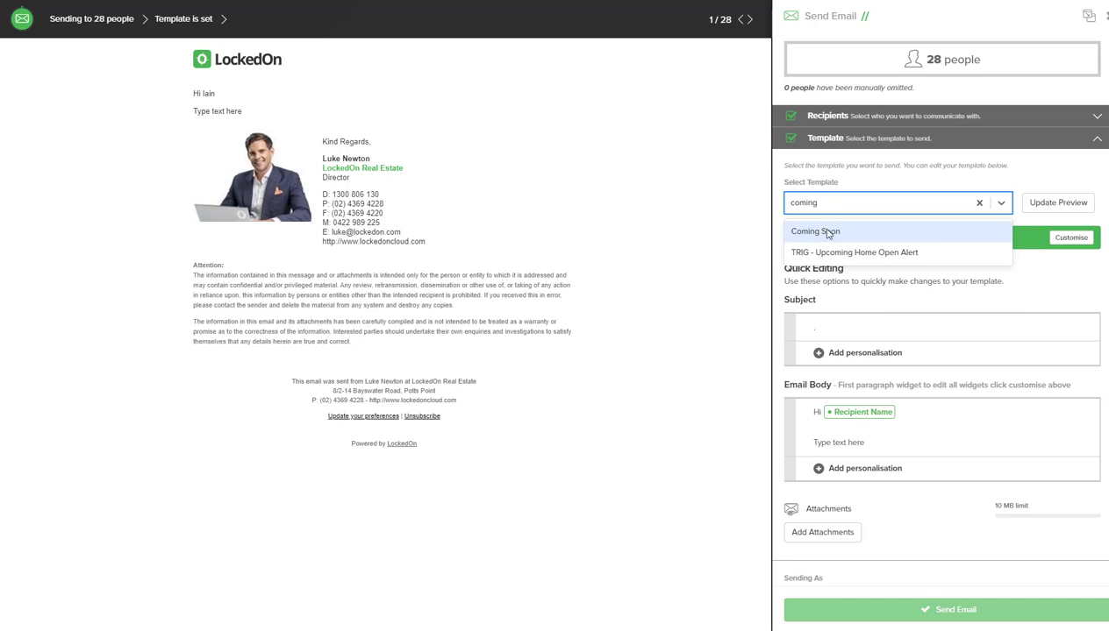
pyautogui.click(814, 231)
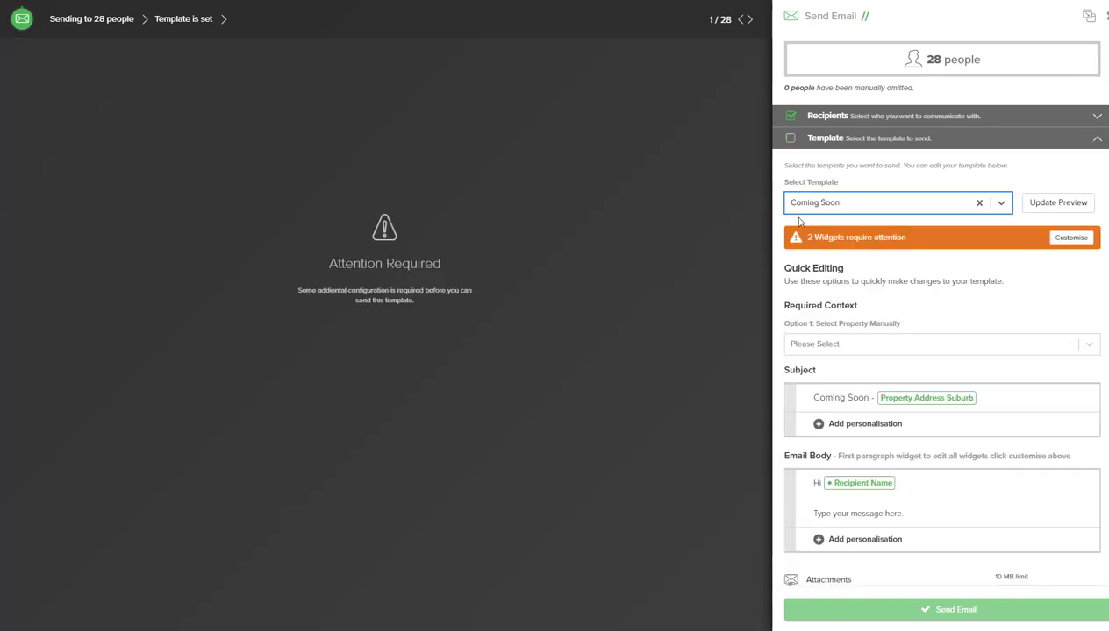
pyautogui.moveTo(554, 231)
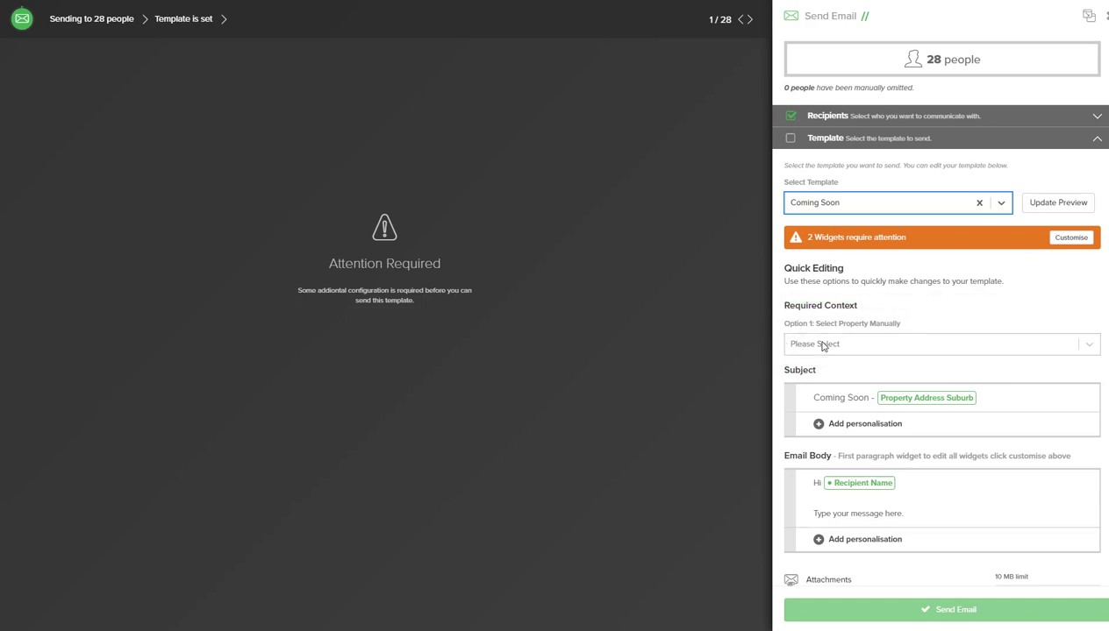
pyautogui.click(938, 344)
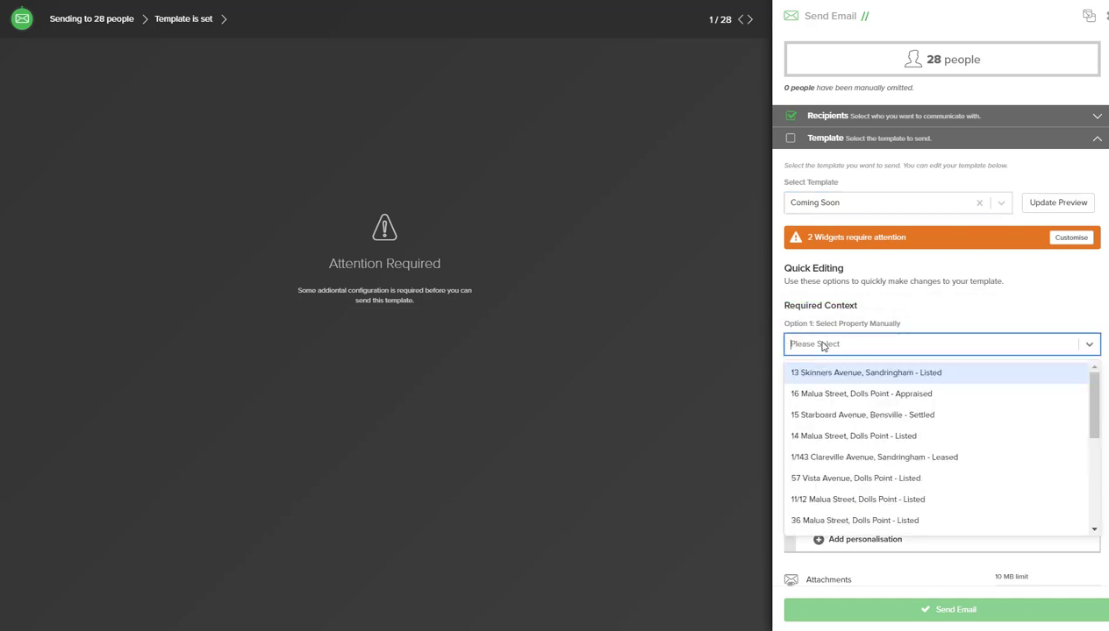
pyautogui.write('8 sk')
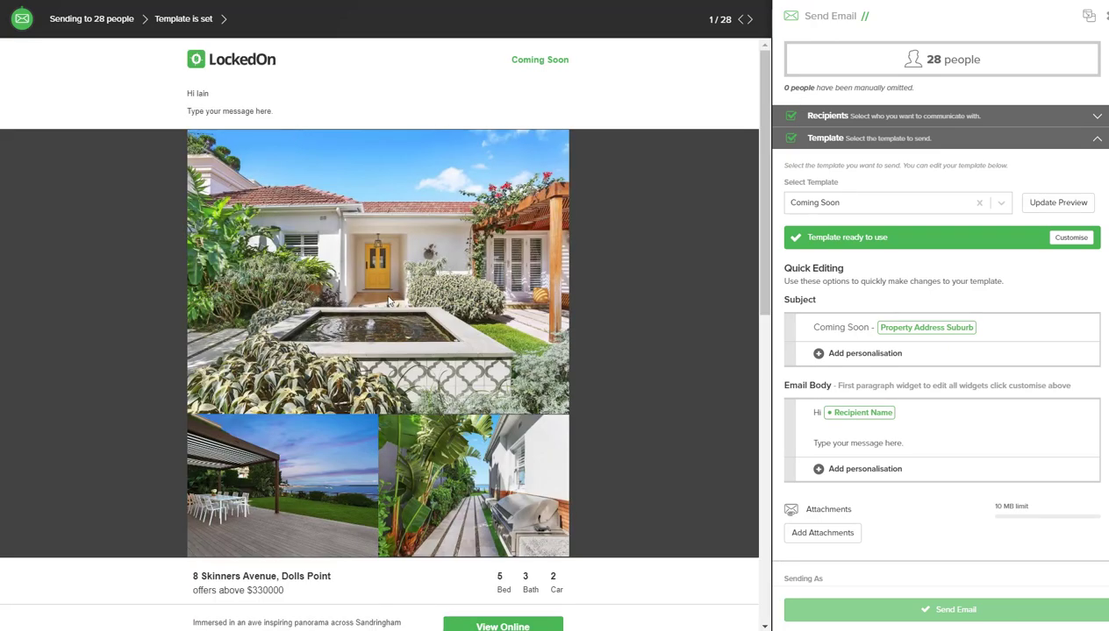
# Replace the placeholder body with 'Great new listing that will not last long. Be the first to inspect call us now!'
pyautogui.scroll(-3)
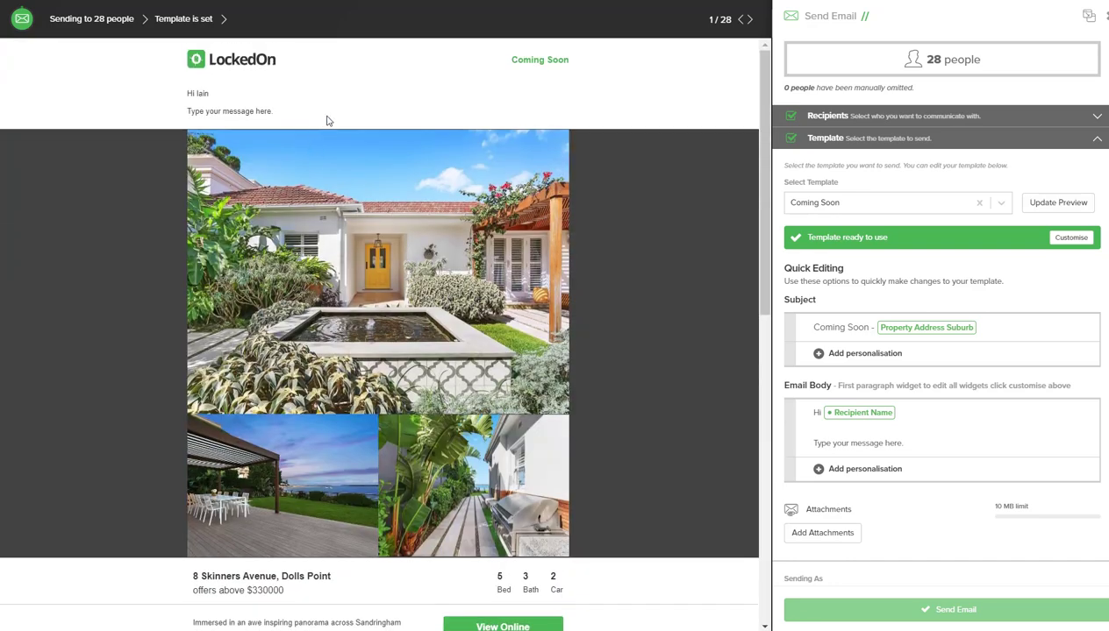
pyautogui.moveTo(599, 210)
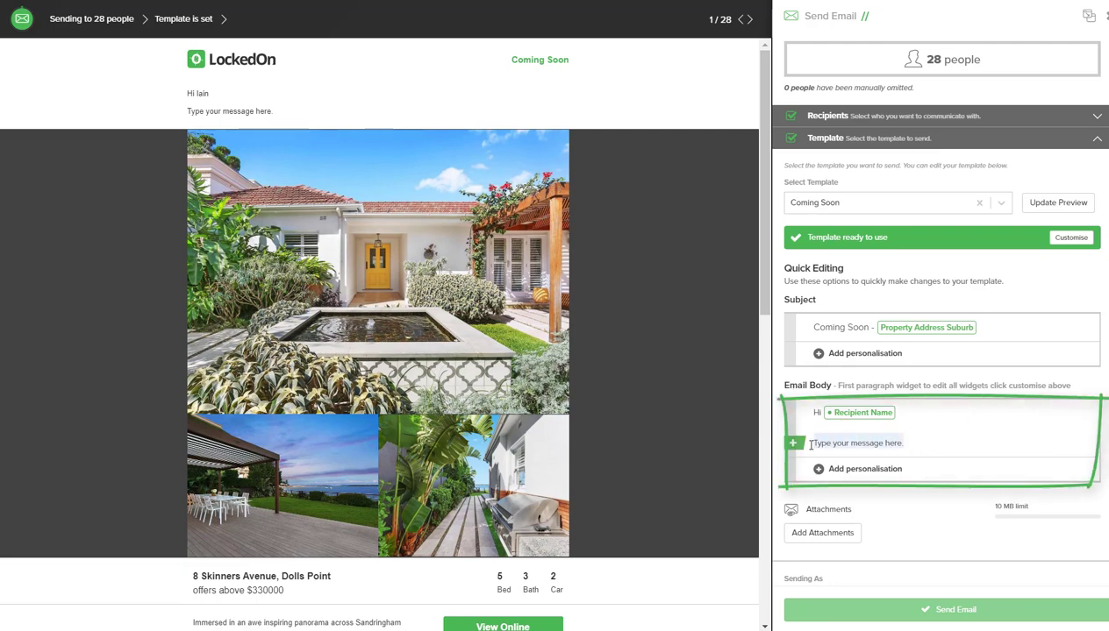
pyautogui.click(855, 443)
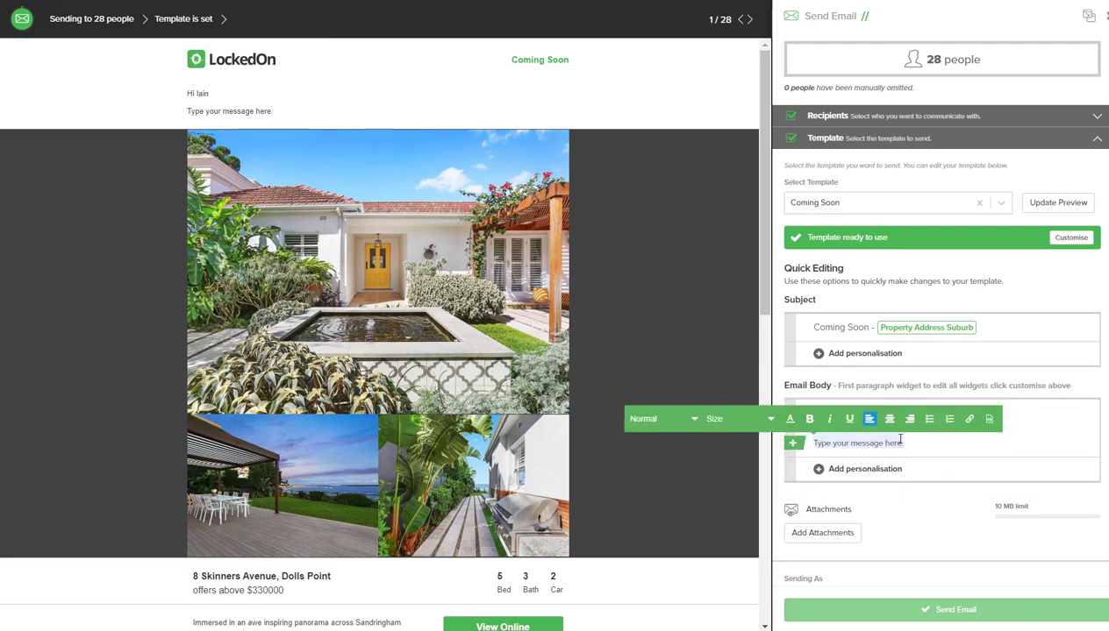
pyautogui.moveTo(909, 450)
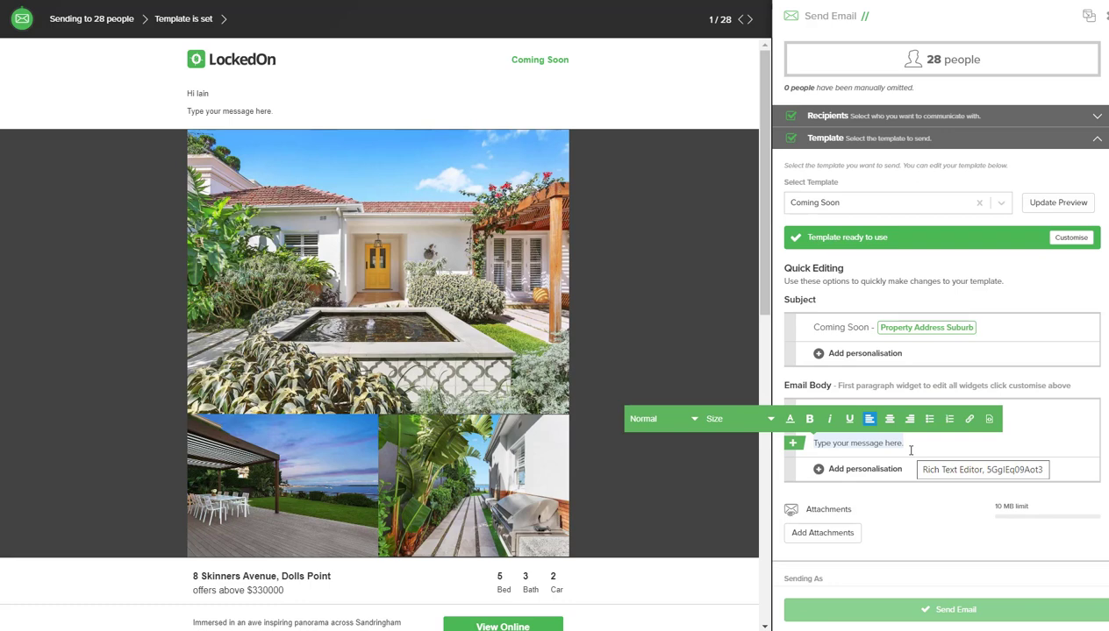
pyautogui.click(1058, 203)
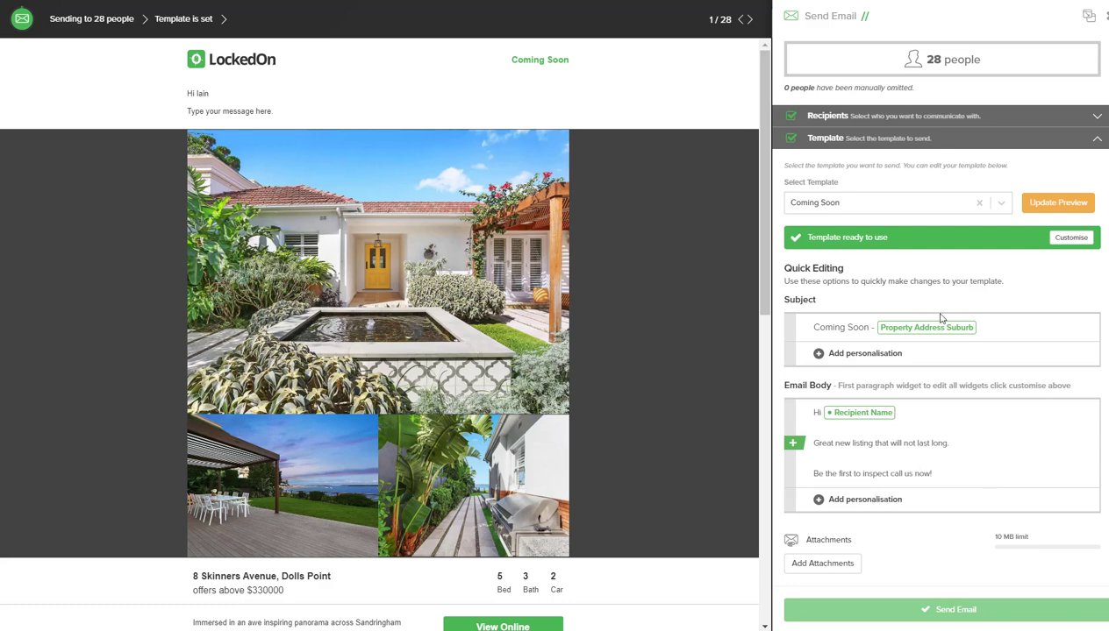
pyautogui.moveTo(703, 344)
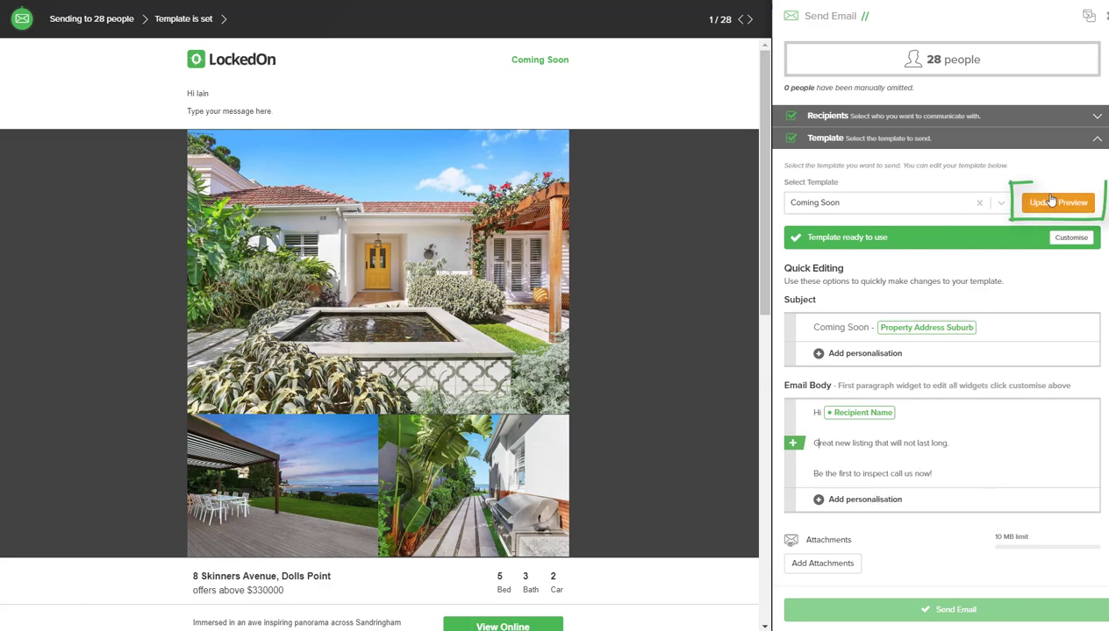
# Update the preview to show the new listing message under the greeting
pyautogui.click(1057, 203)
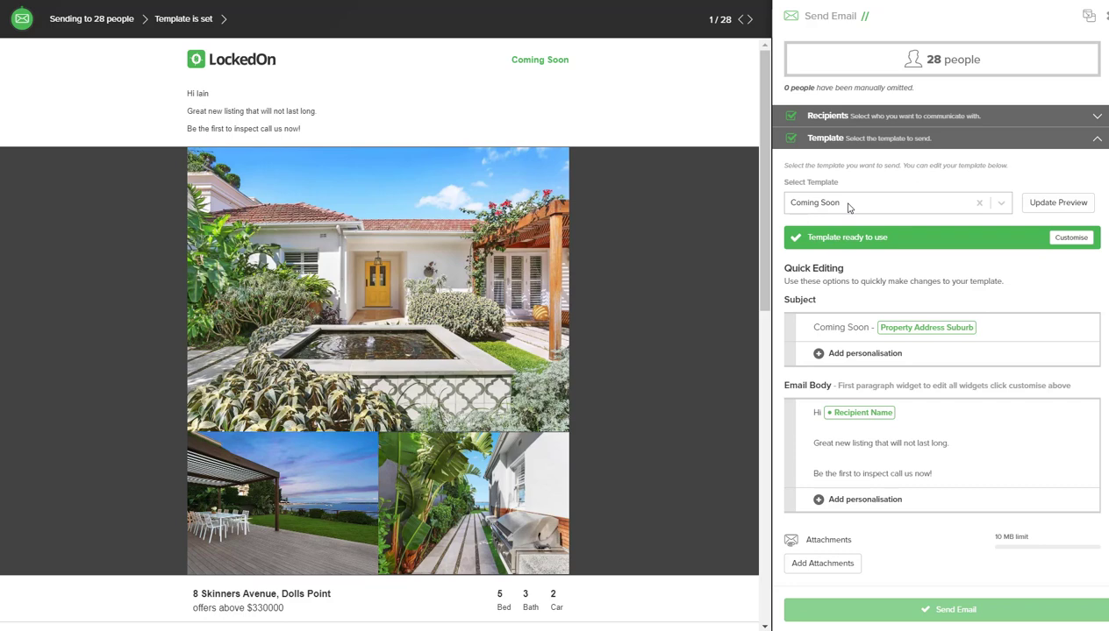
pyautogui.moveTo(664, 262)
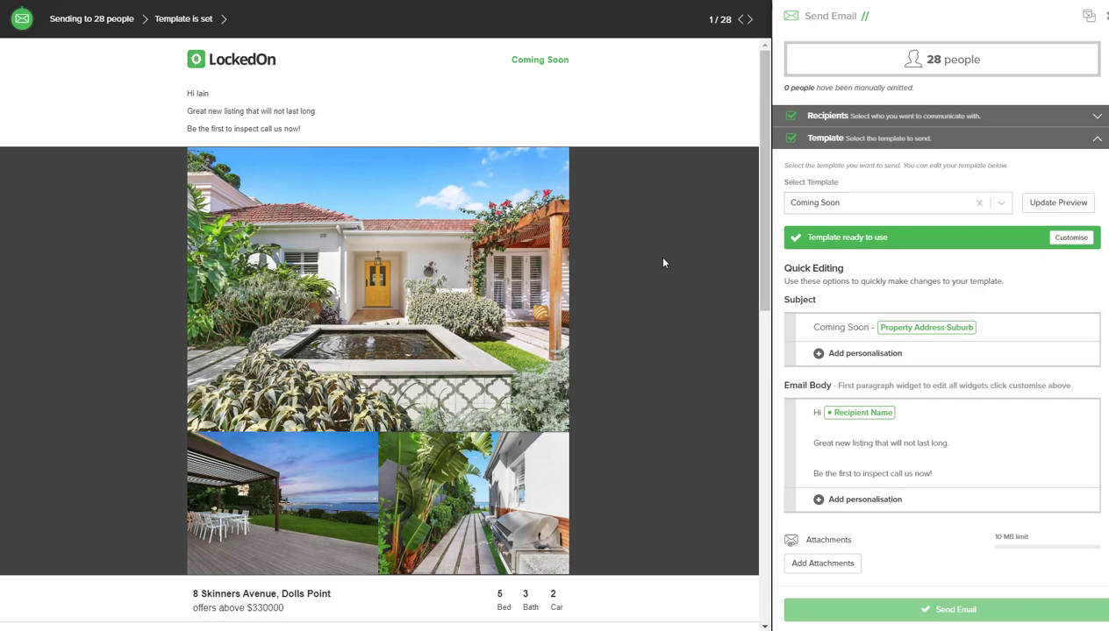
pyautogui.moveTo(371, 95)
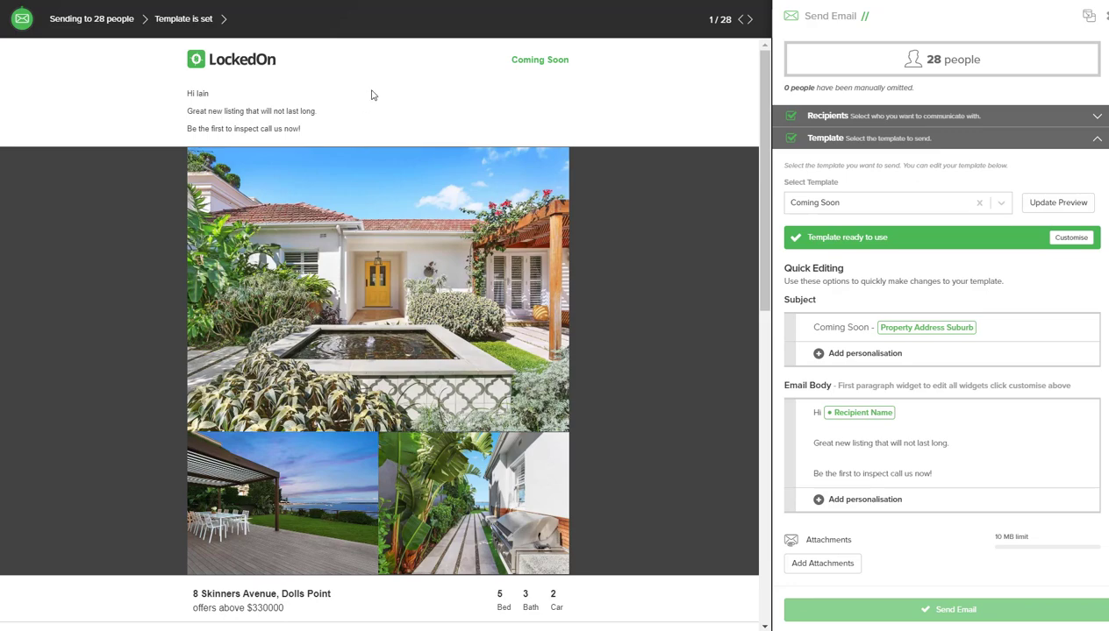